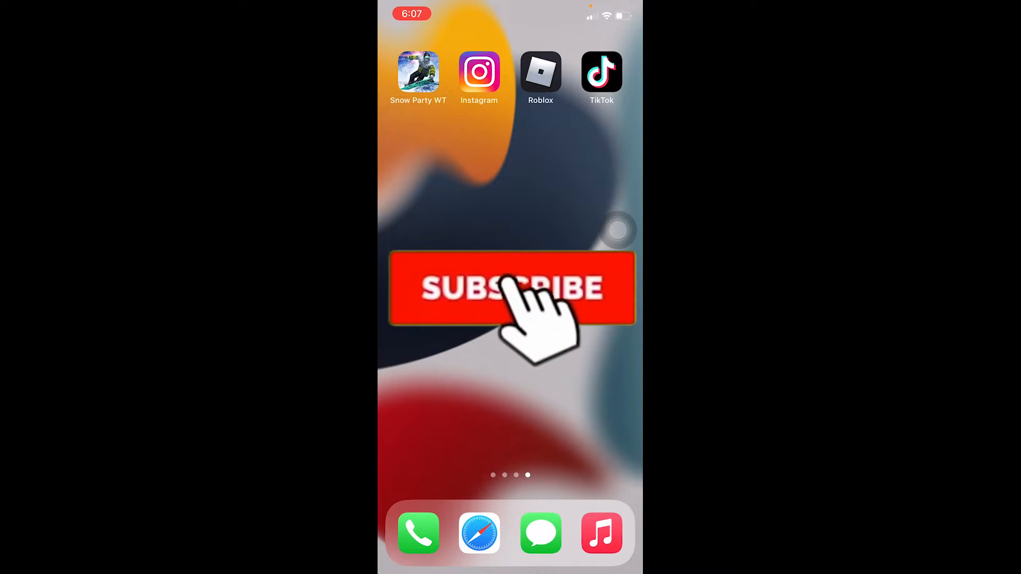
# - Launch Instagram and reach Settings from the profile's menu
pyautogui.click(512, 288)
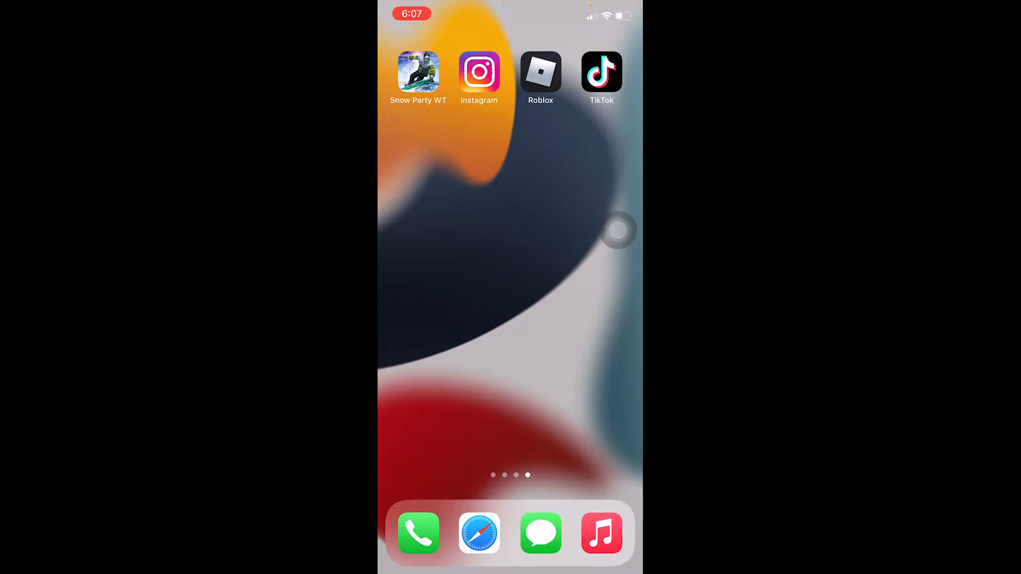
pyautogui.click(479, 73)
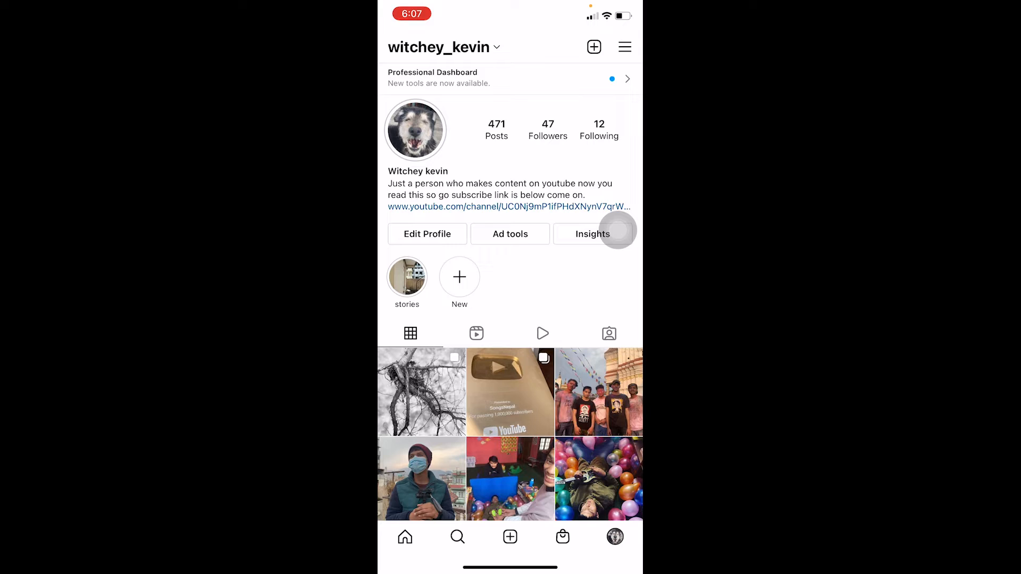
pyautogui.click(623, 47)
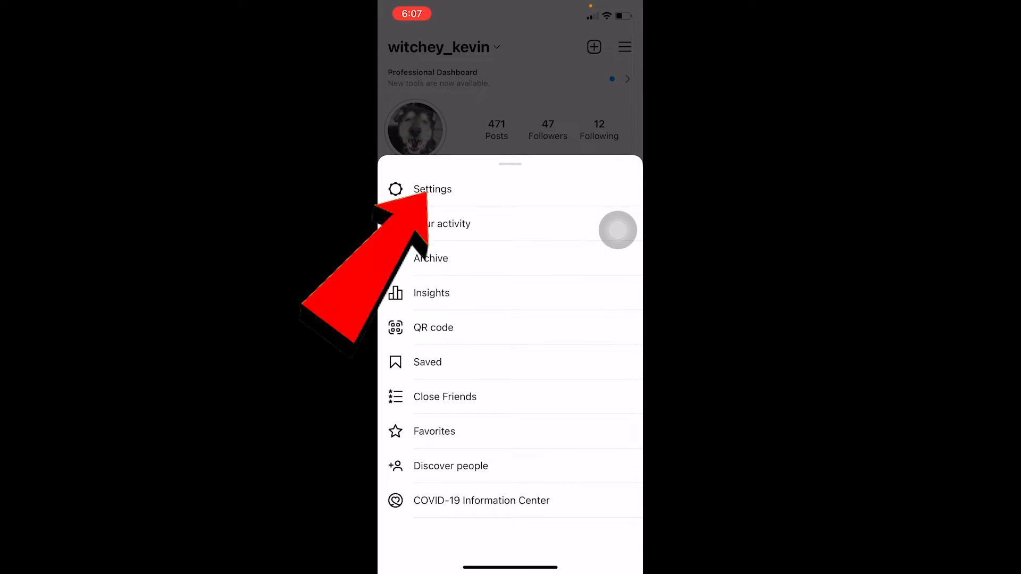
pyautogui.click(432, 188)
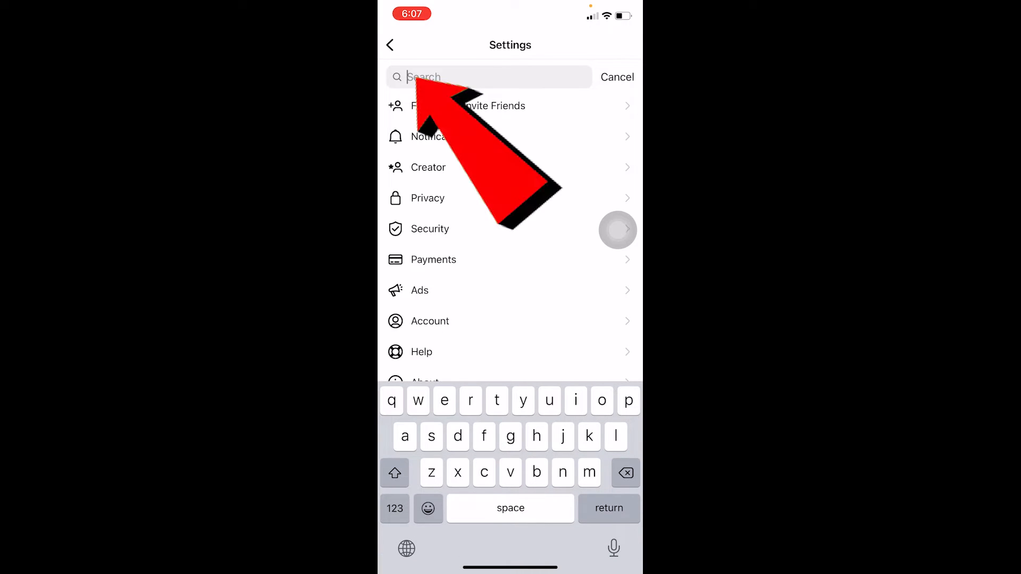
# - Search 'contact', switch on Connect contacts and allow access to the phone's contacts
pyautogui.write('contact')
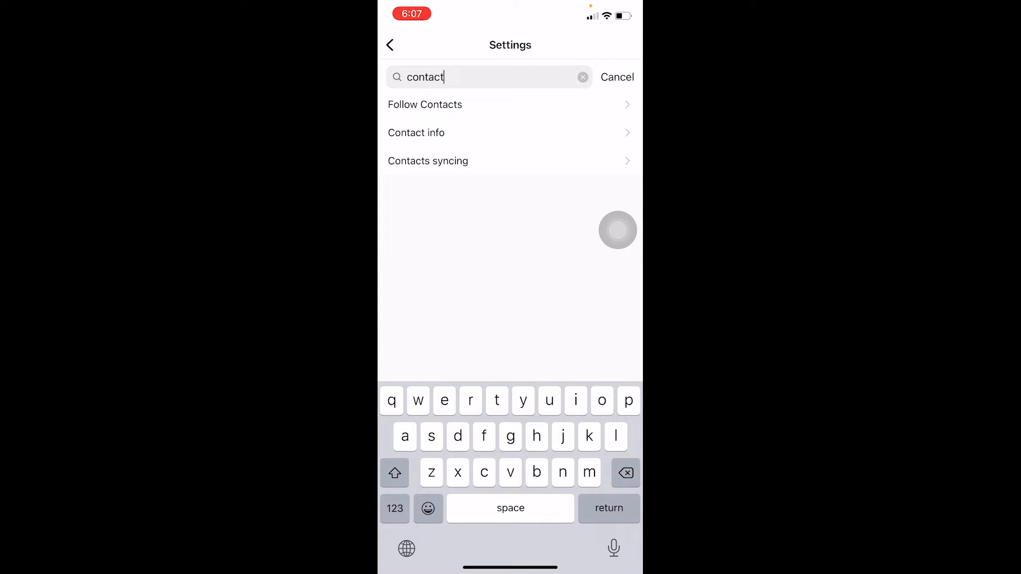
pyautogui.click(616, 76)
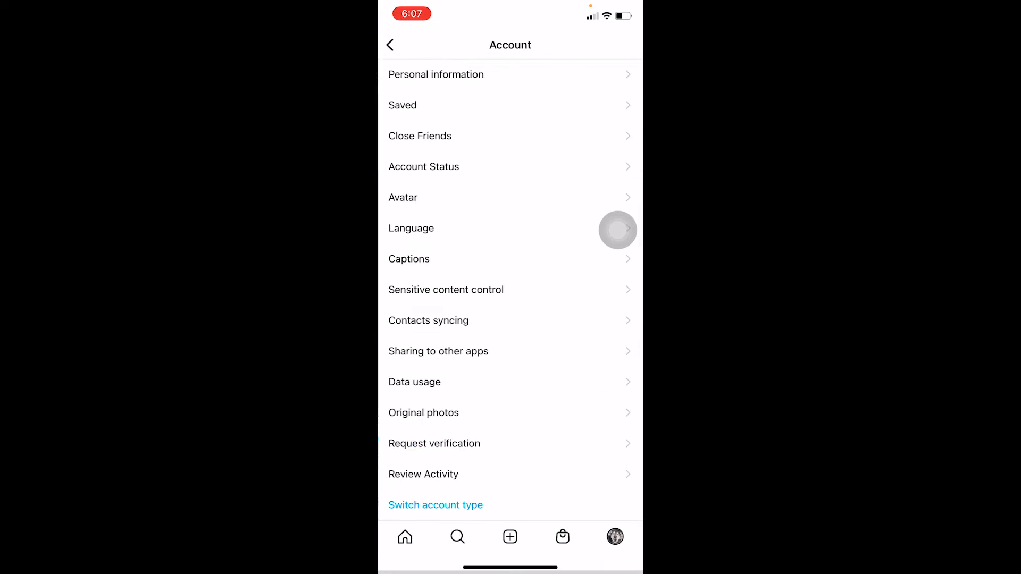
pyautogui.click(429, 320)
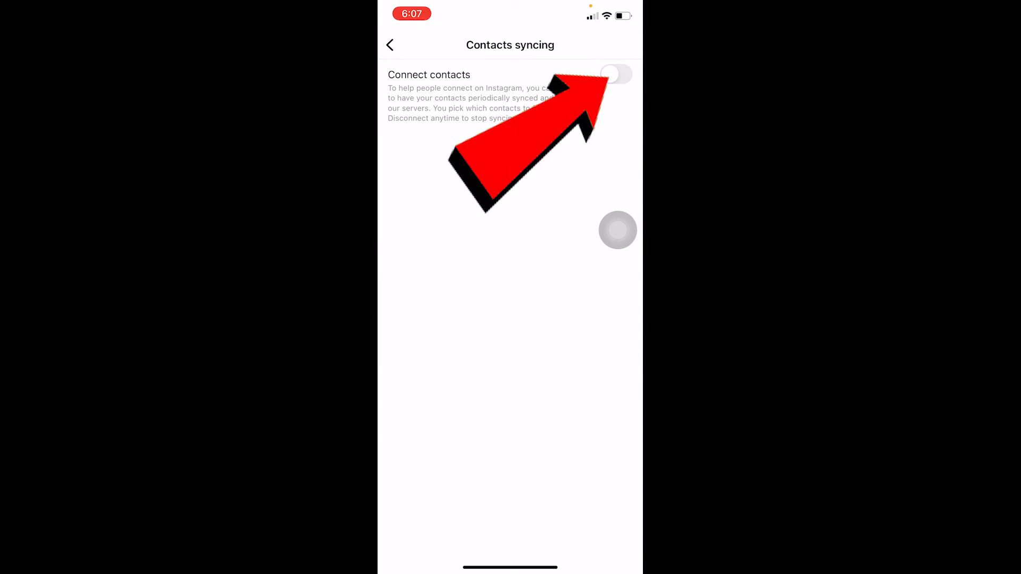
pyautogui.click(615, 75)
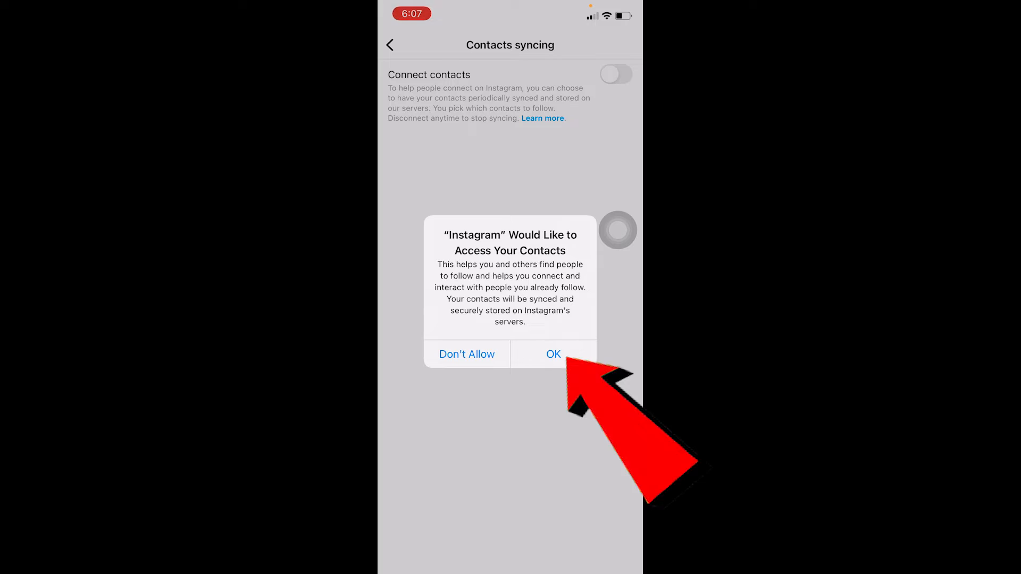
pyautogui.click(553, 354)
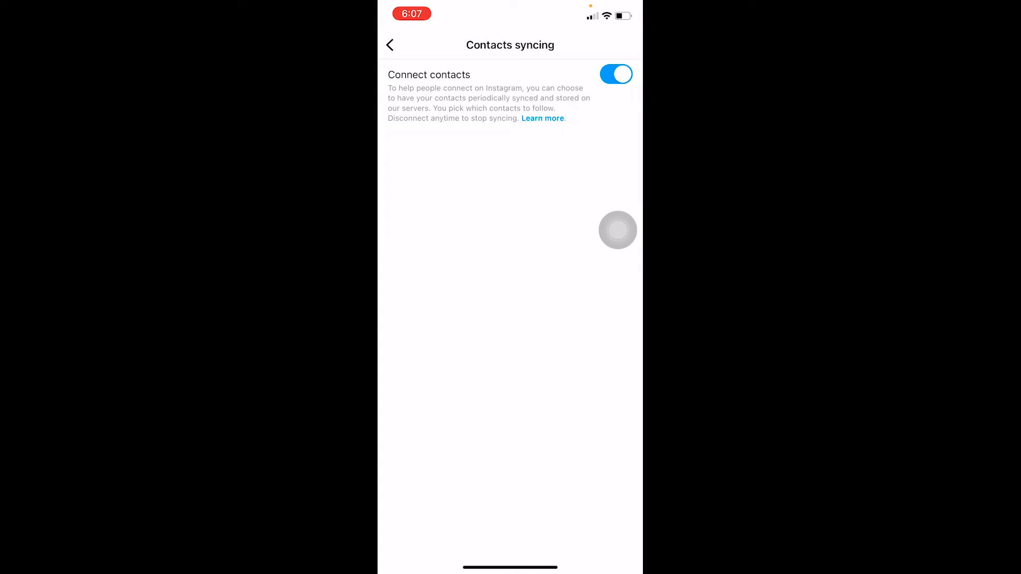
# - Leave contacts syncing and return to the home feed via the profile
pyautogui.click(389, 44)
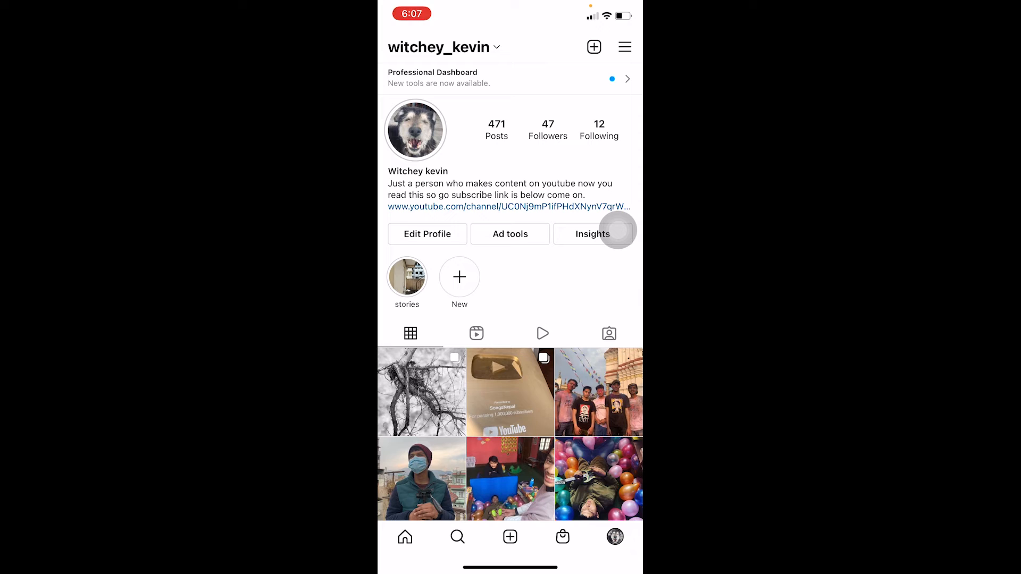
pyautogui.click(405, 536)
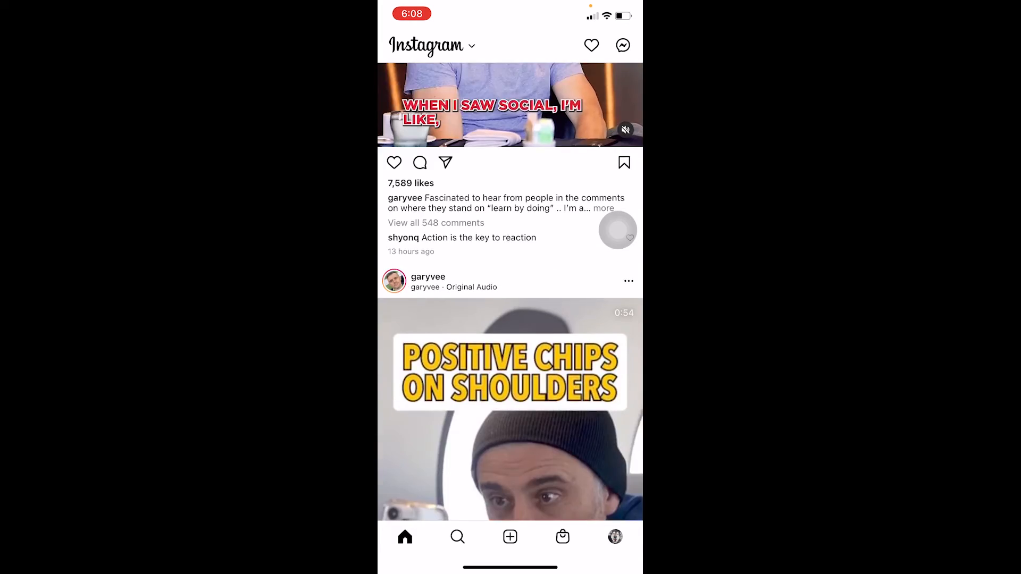
# - From the feed's Suggested for You, view all suggestions on Discover people
pyautogui.scroll(-3)
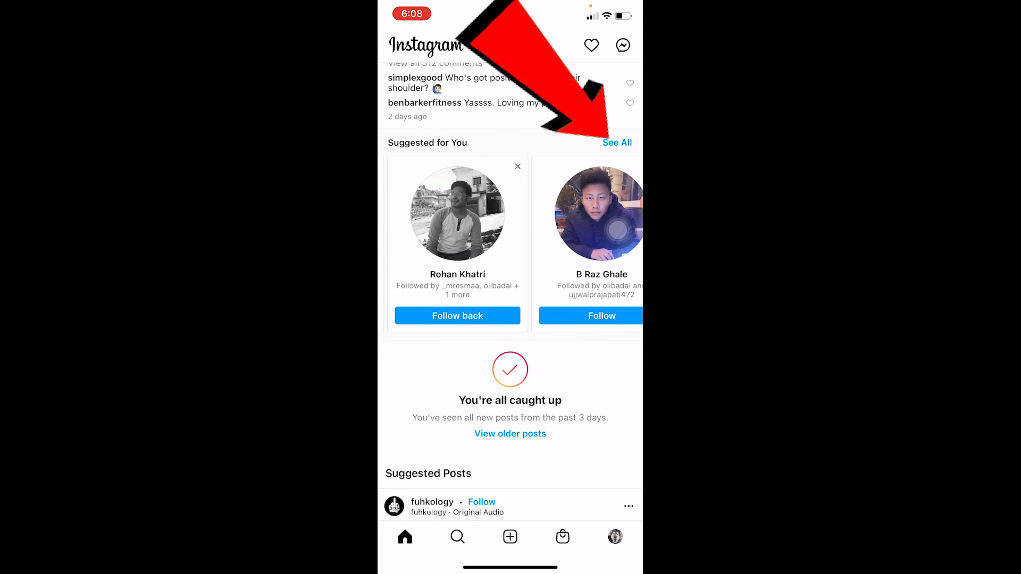
pyautogui.click(617, 143)
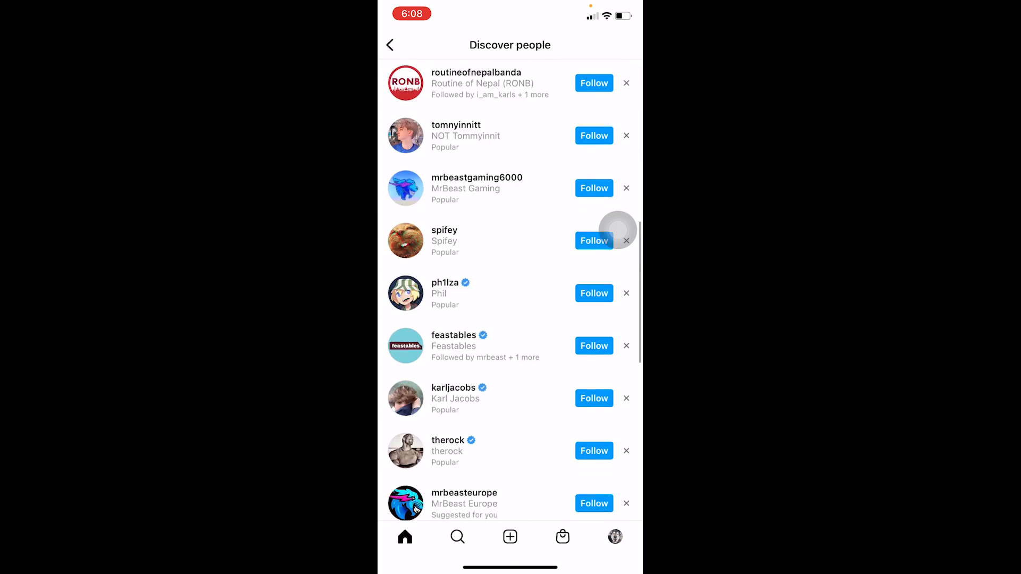
pyautogui.scroll(-3)
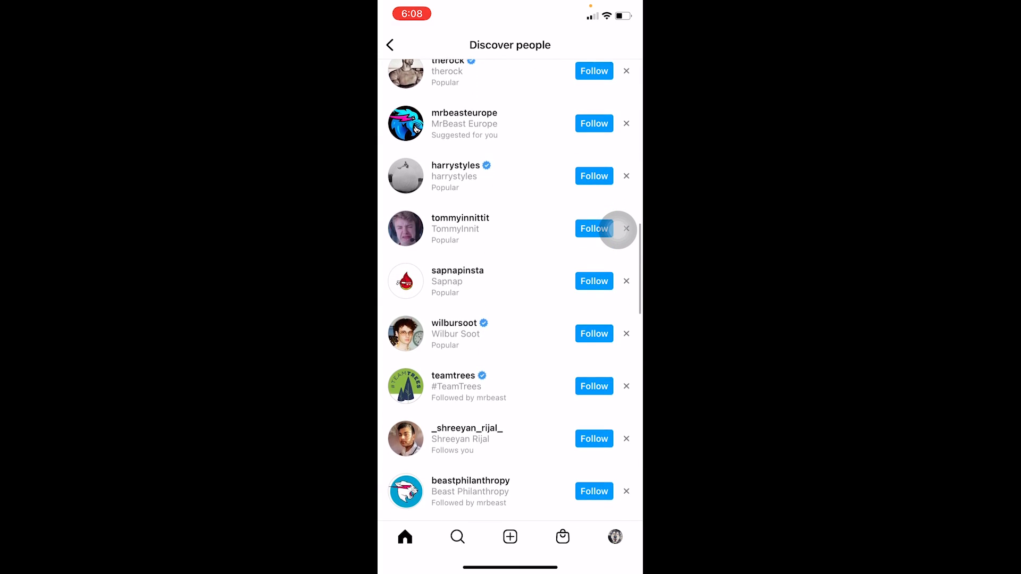